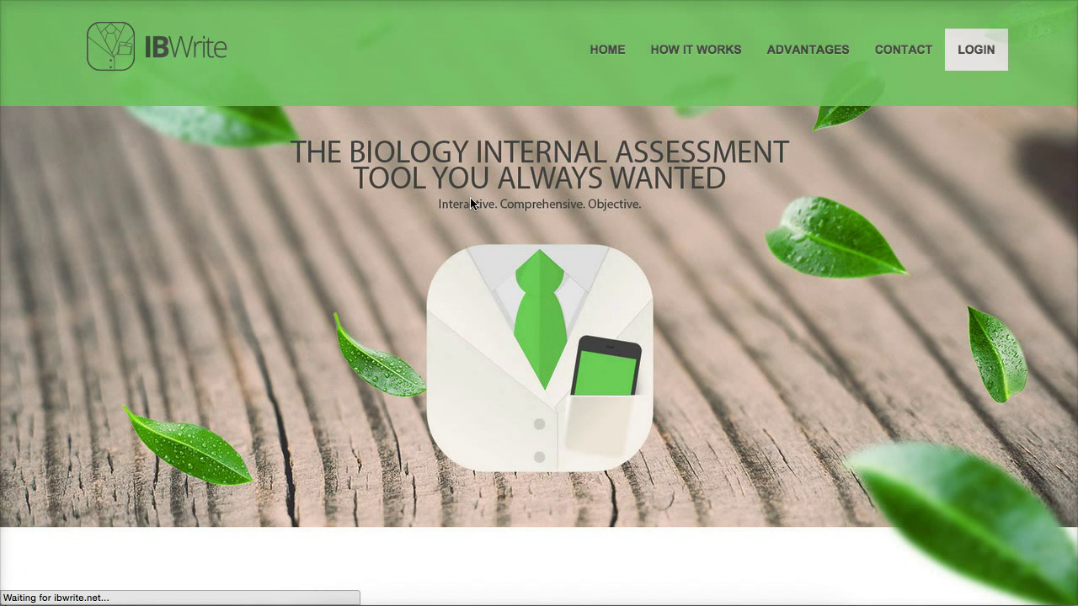
Scroll through the article's Abstract and Methods sections in the PDF viewer.
click(976, 50)
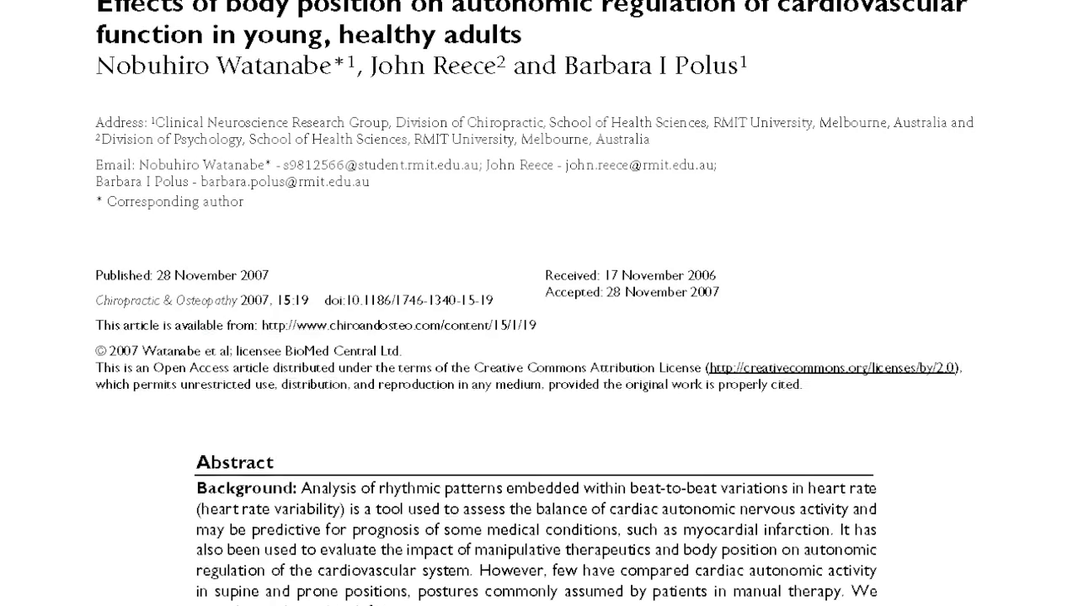
scroll(down, 3)
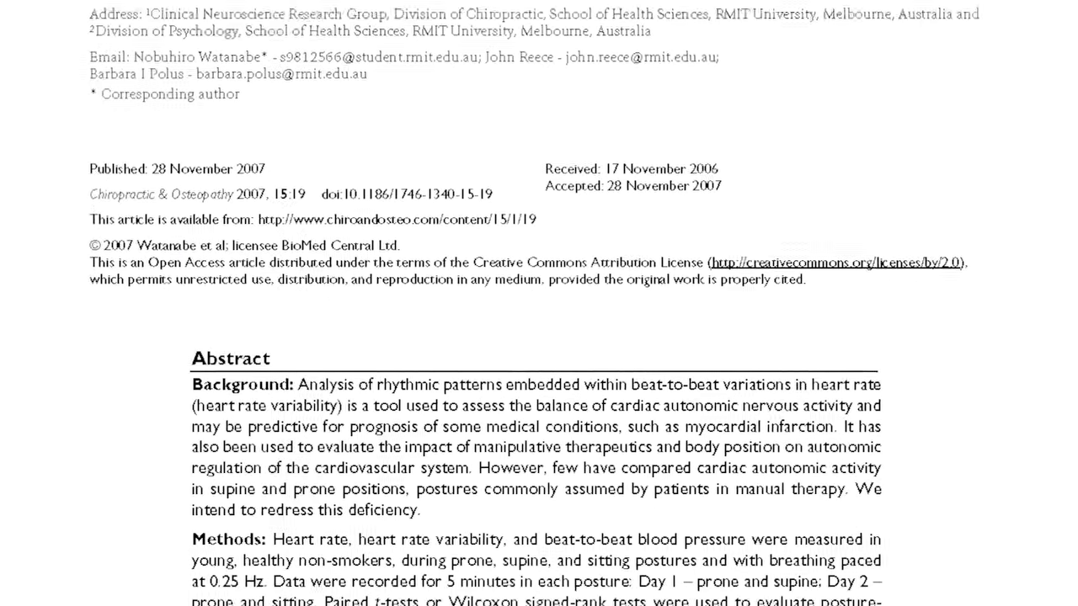
scroll(down, 3)
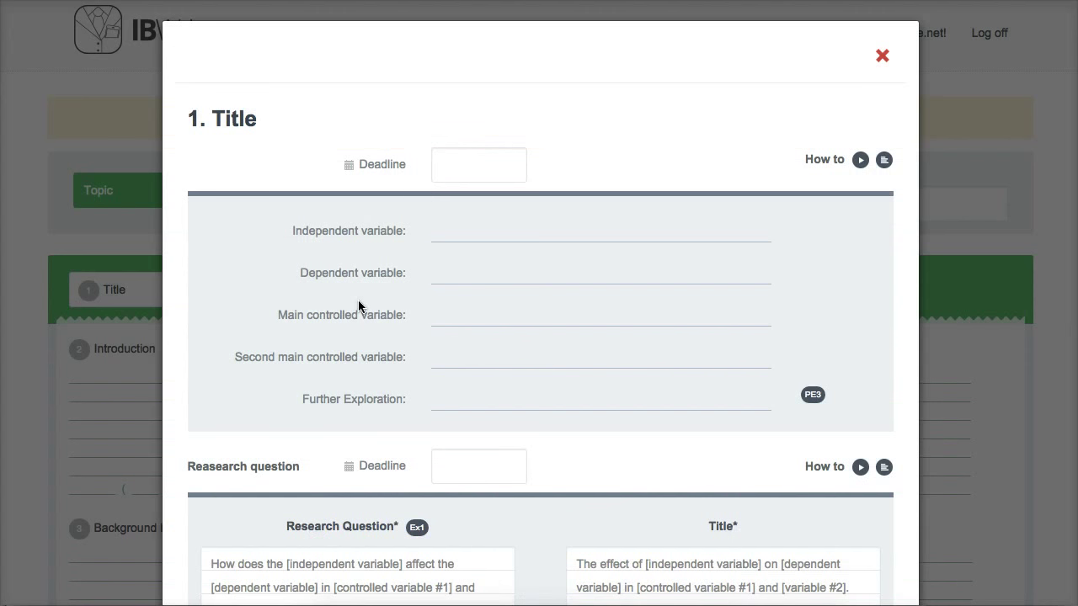
mouse_move(413, 266)
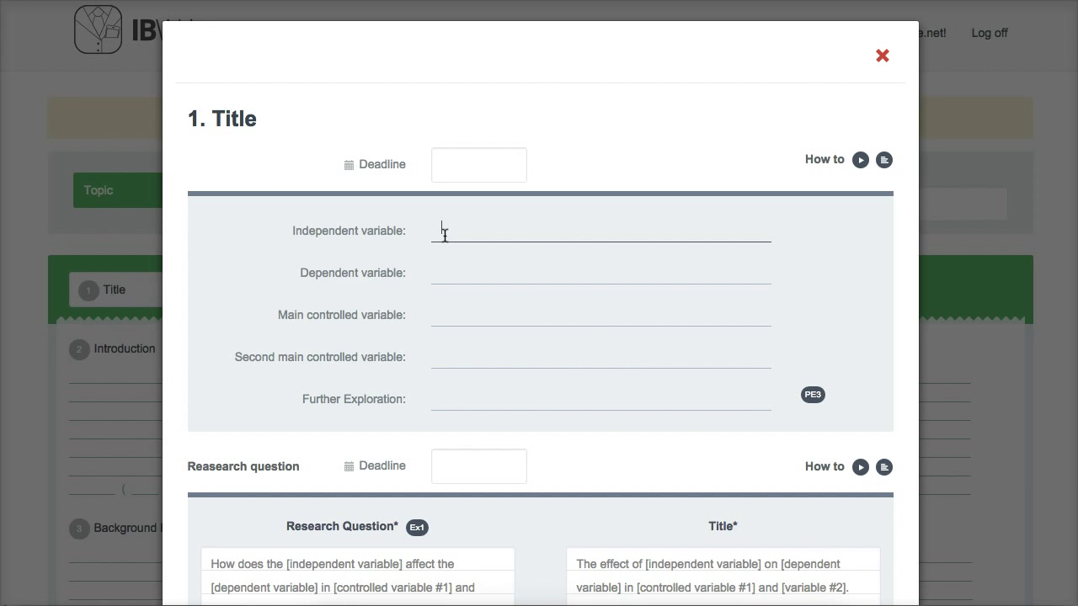
mouse_move(445, 236)
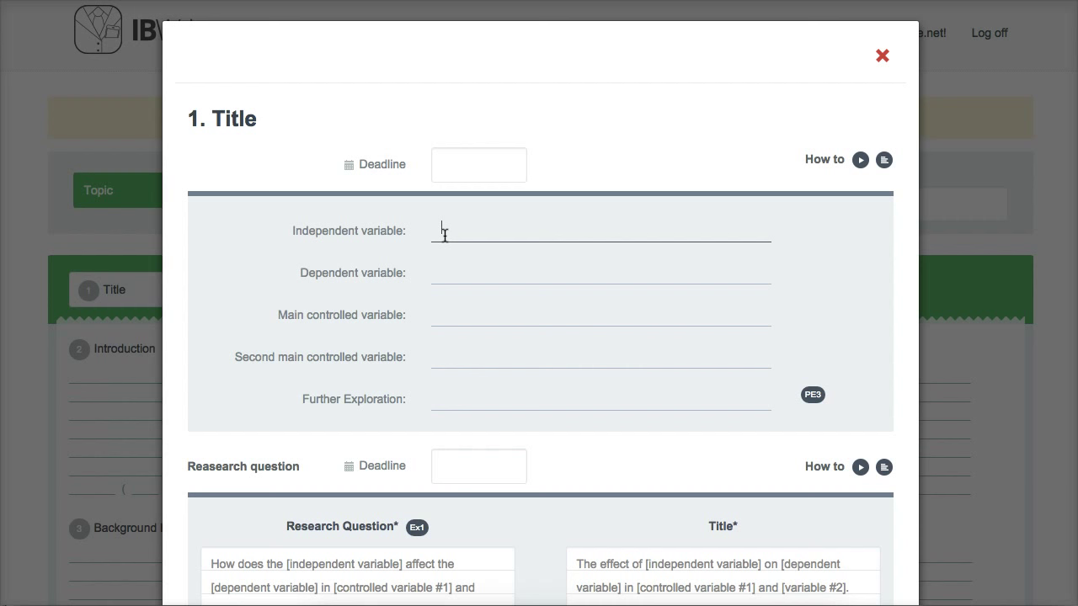
Enter 'Body posture (prone, supine, sitting)' as the independent variable.
text(Bod)
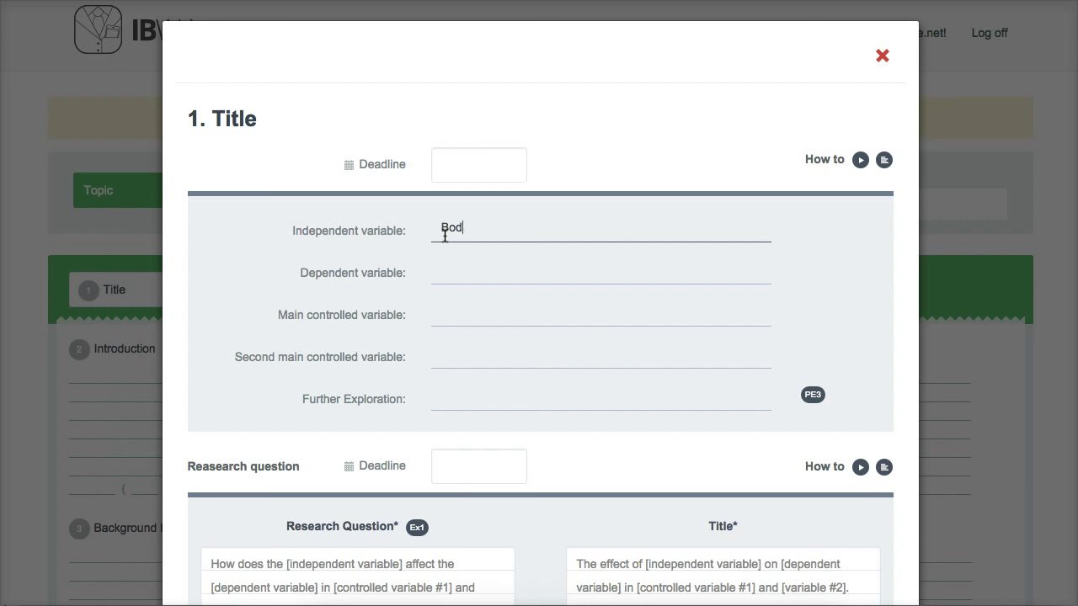
text(y posture ()
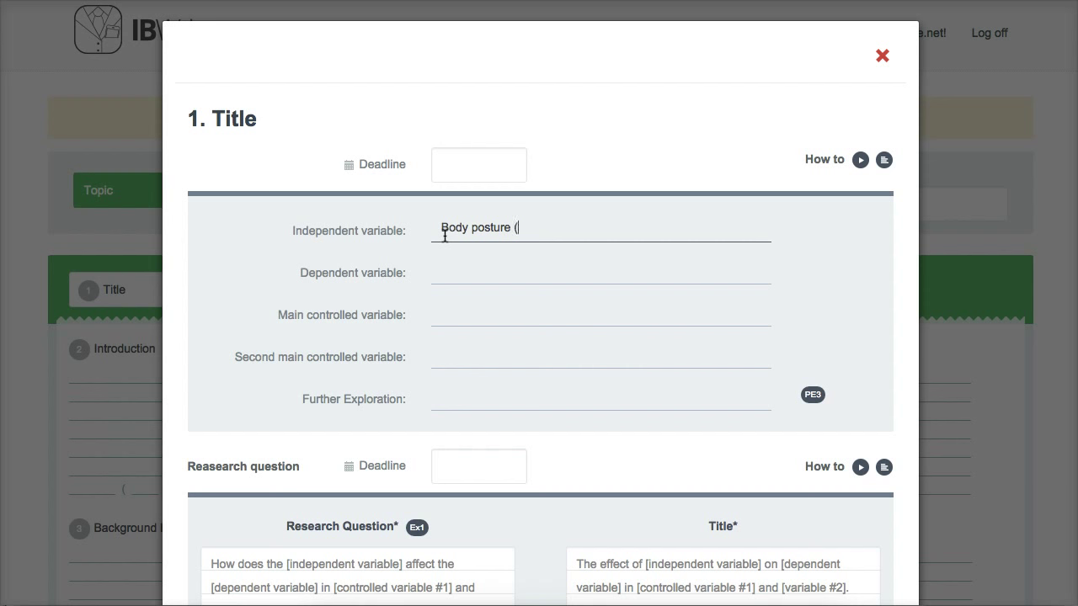
text(prone, supine, sitting)
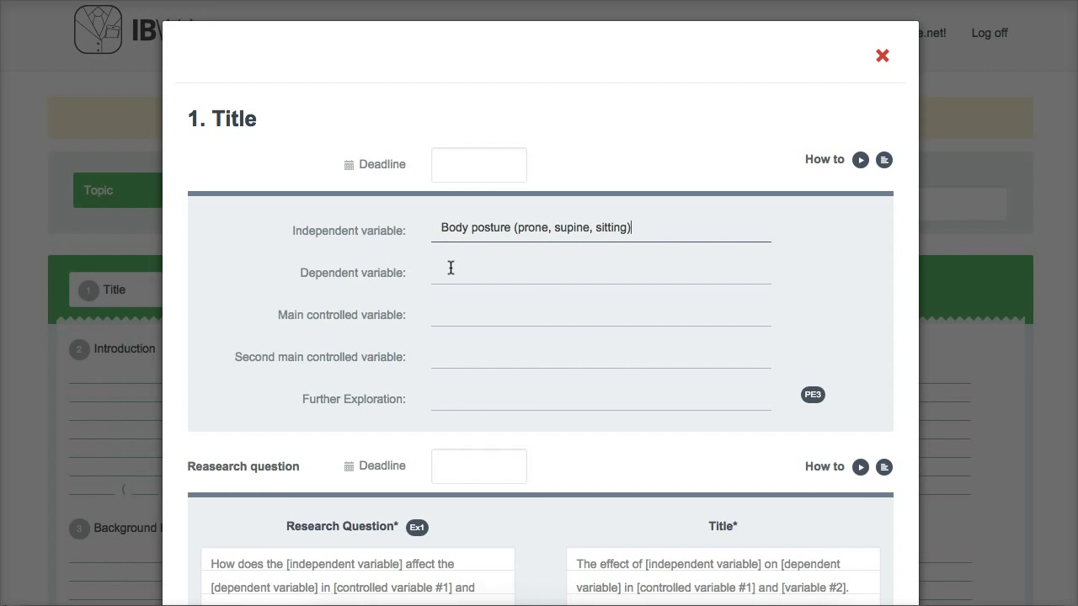
Enter 'Heart rate (bpm)' as the dependent variable.
click(451, 268)
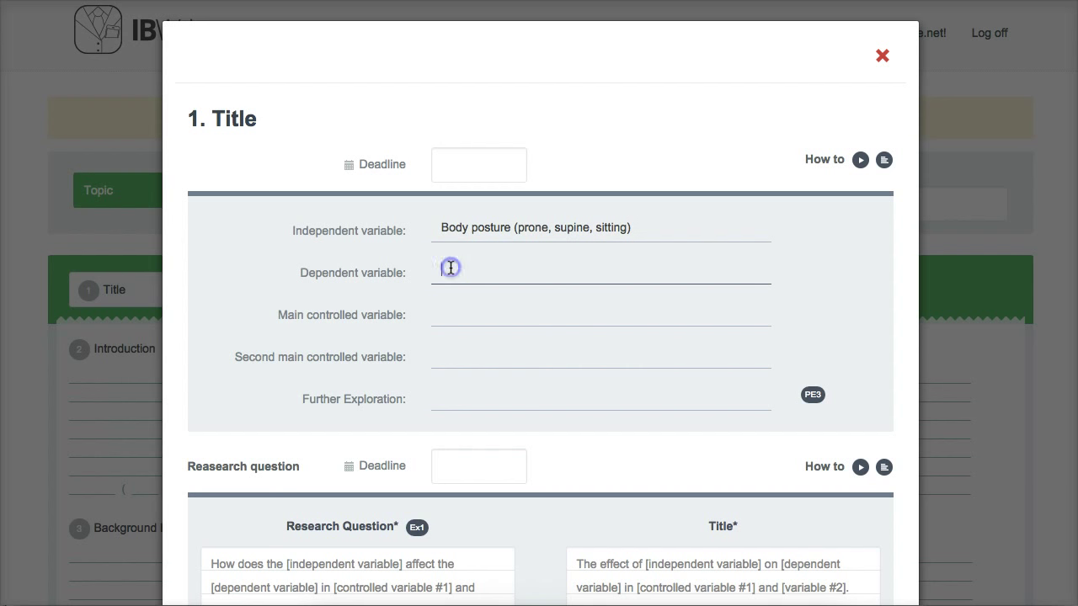
text(Heart rate)
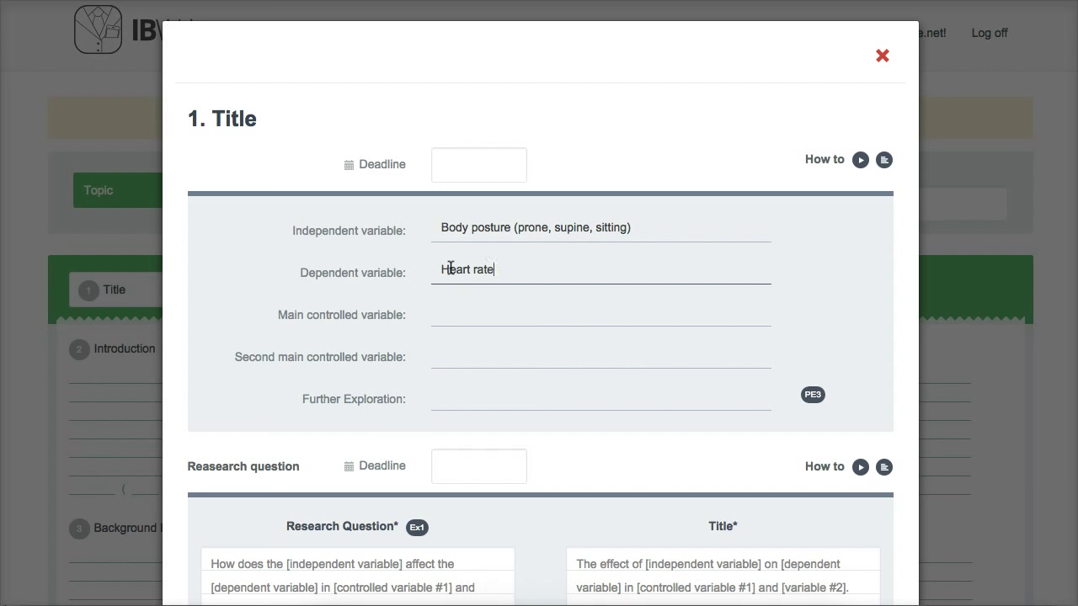
text((b)
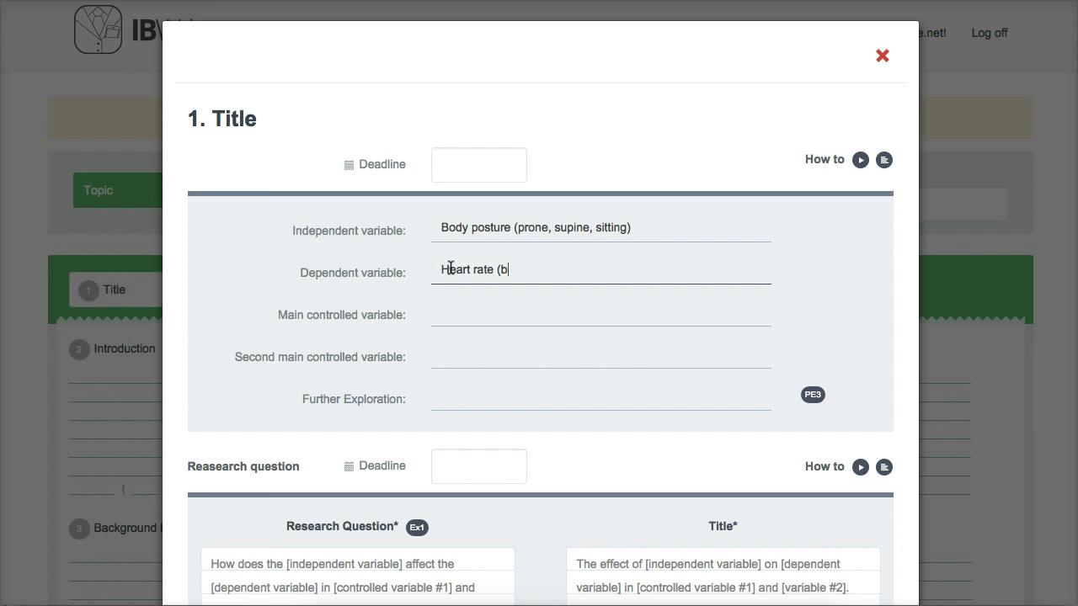
text(pm)
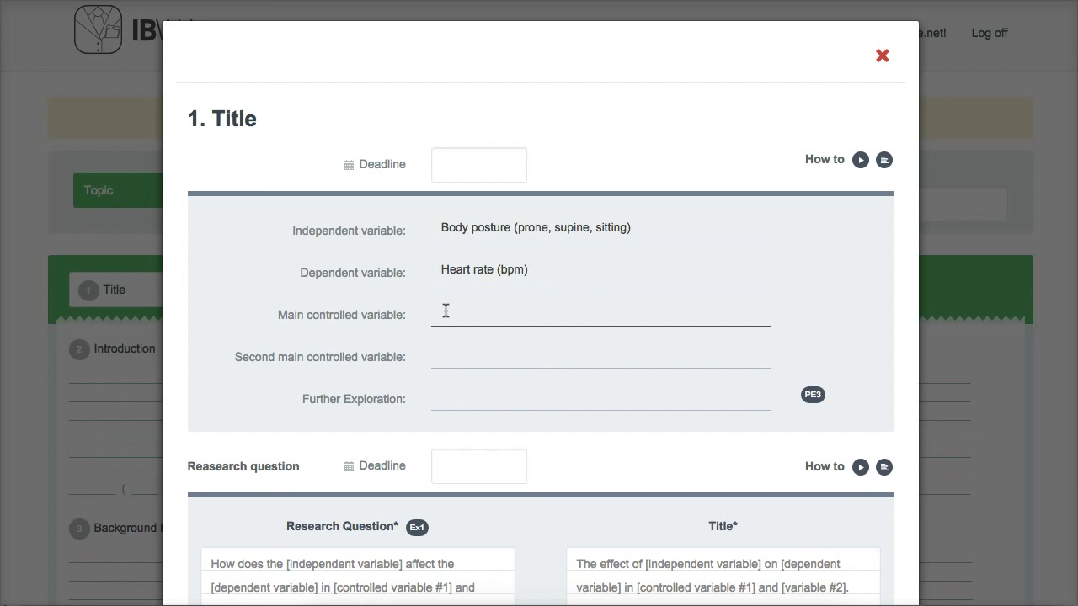
Enter 'Non-smoker test subjects' and 'Breathing frequency (0.25 breaths/second)' as controlled variables.
text(Non-smoker test su)
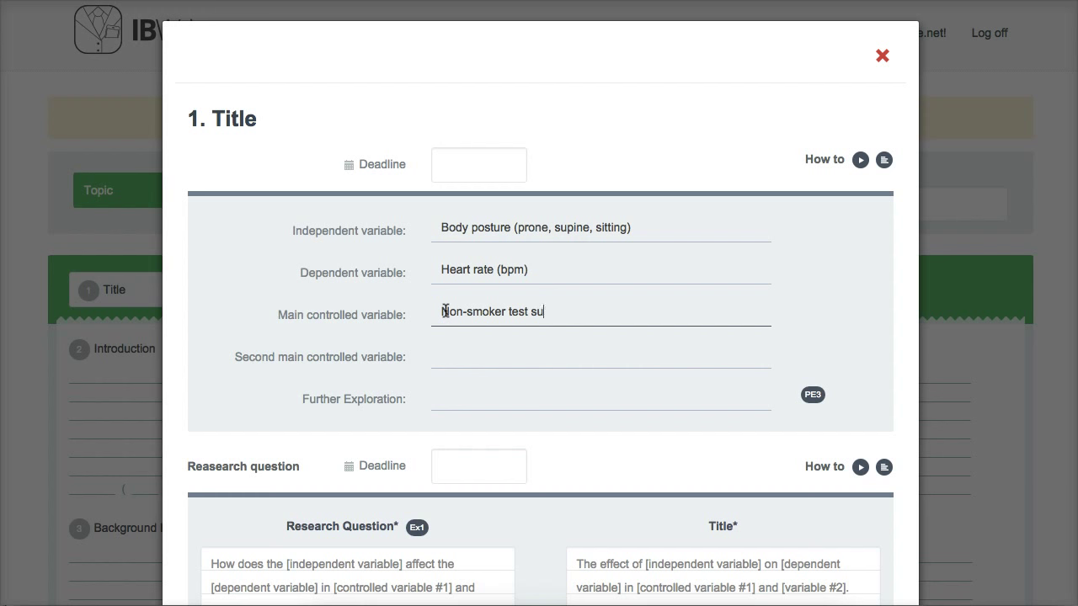
text(bjects)
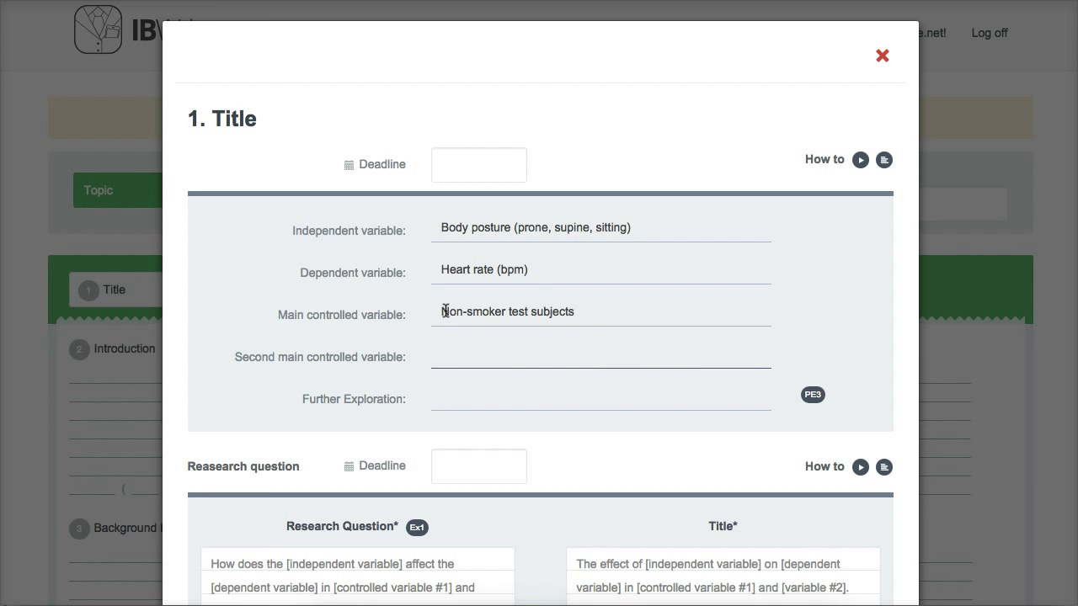
text(Breathing frequency)
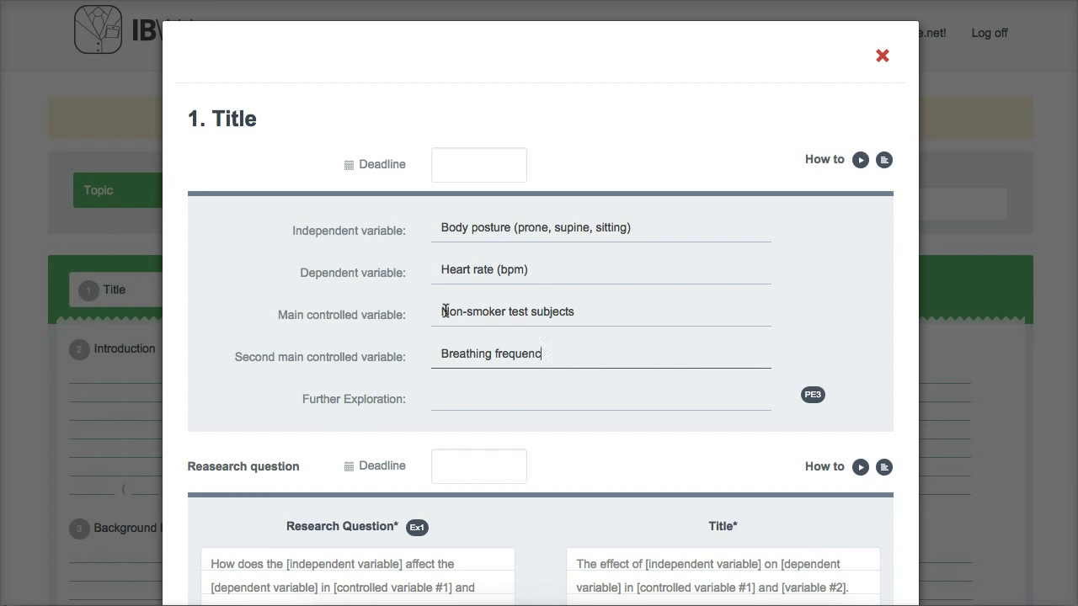
text((0.25)
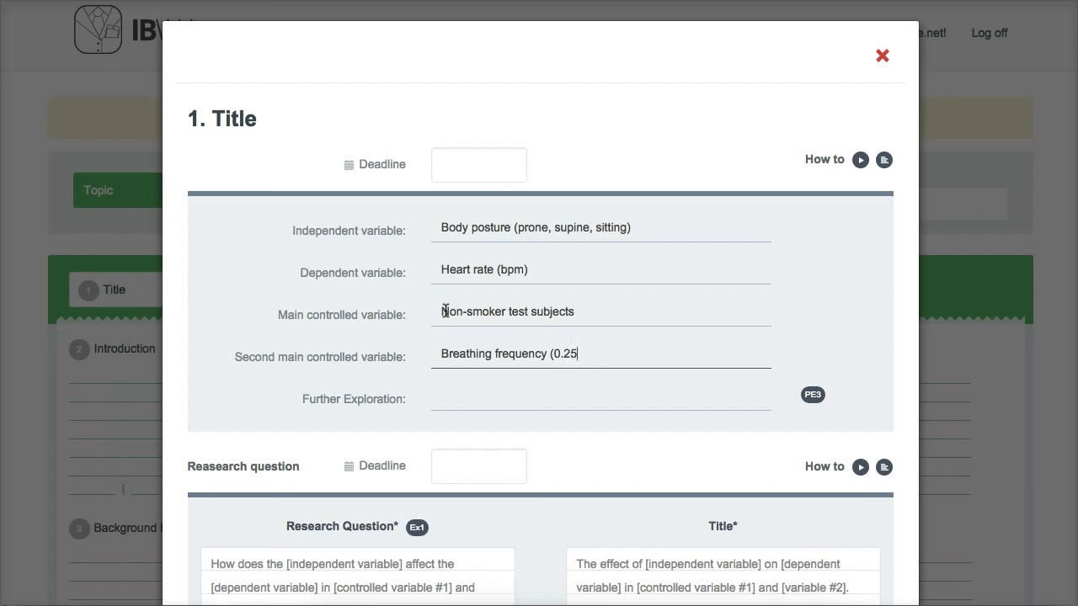
text(breaths/second))
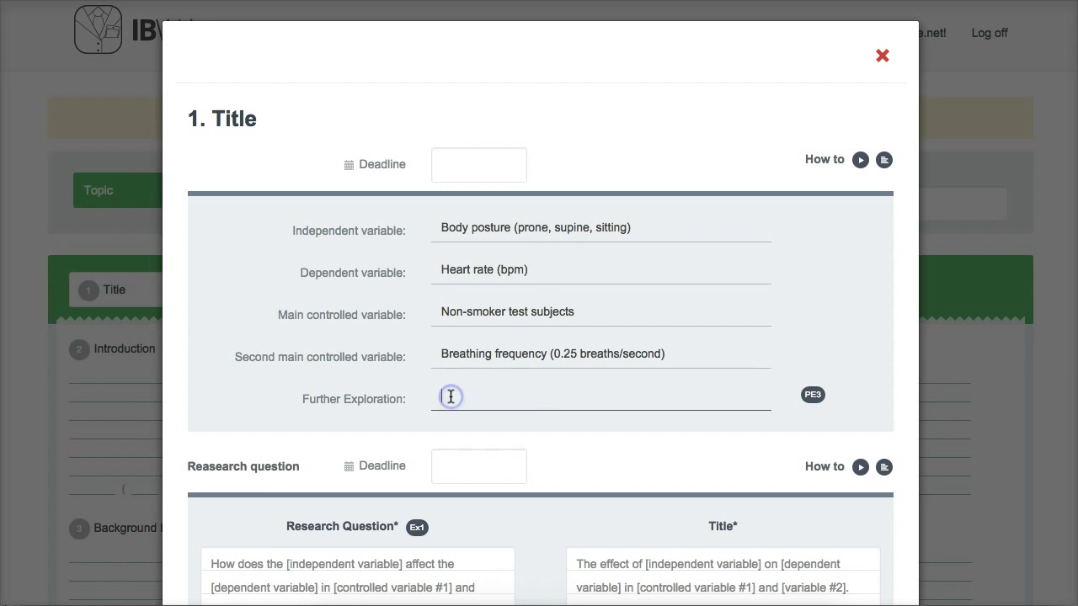
Note measuring heart rate variability and beat-to-beat blood pressure as additional dependent variables for further exploration.
text(Measuring)
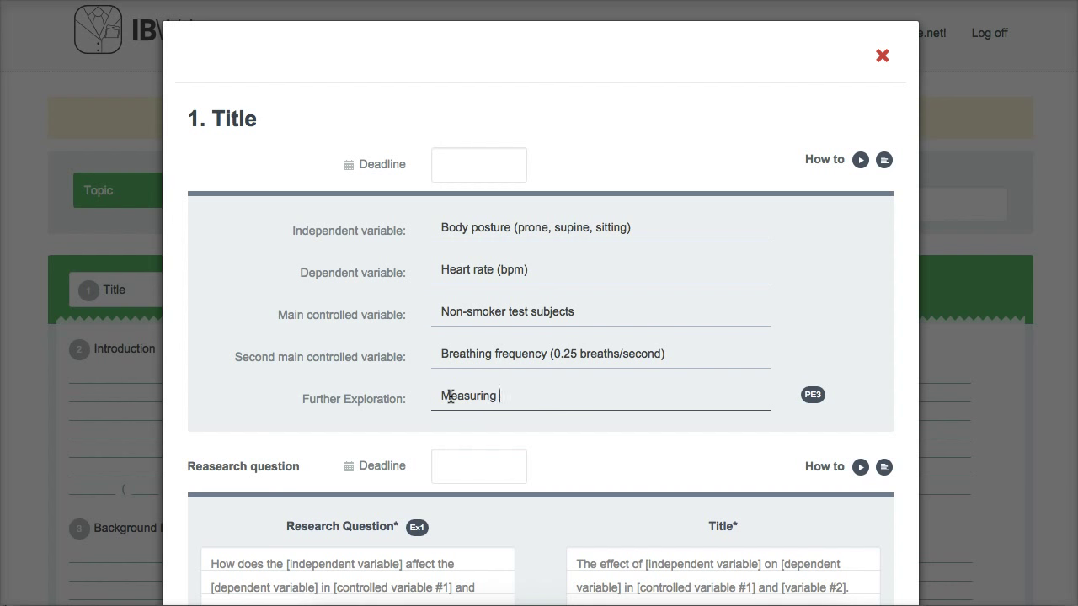
text(heart rate variability)
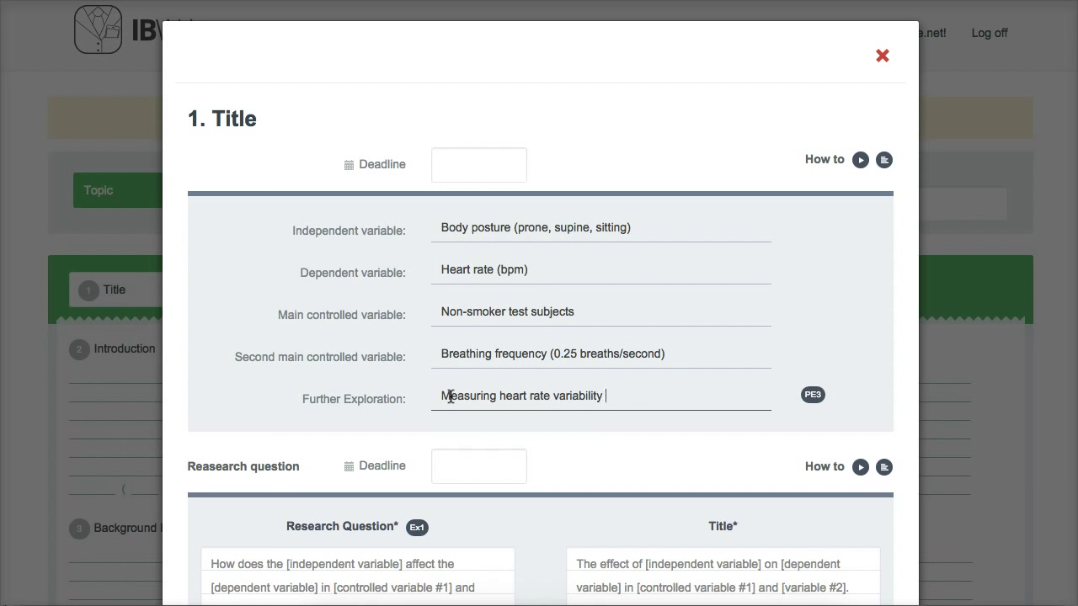
text(and beat-to)
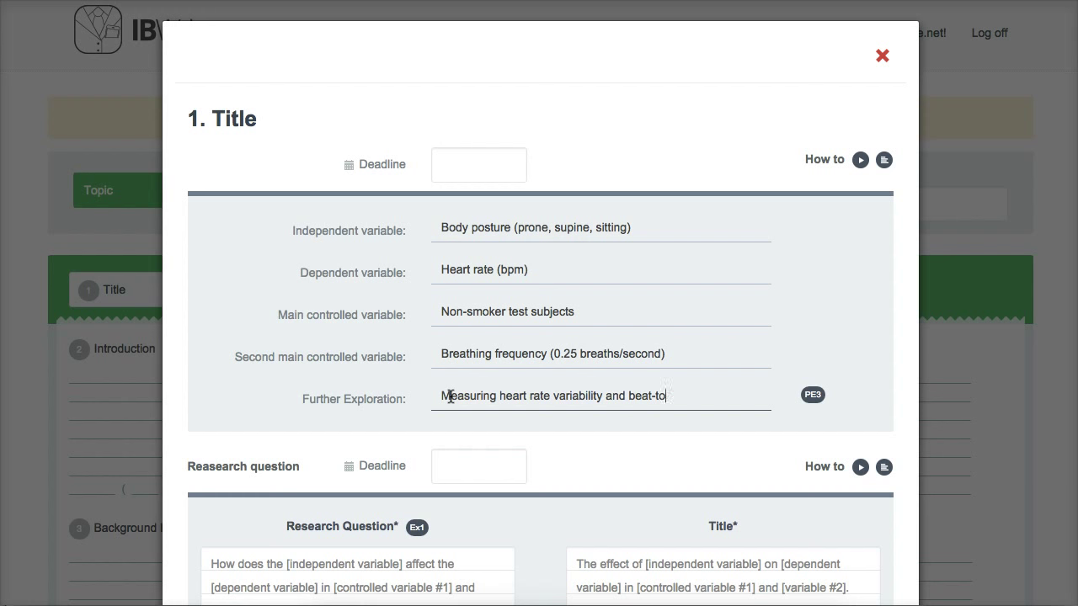
text(-beat blood pressure)
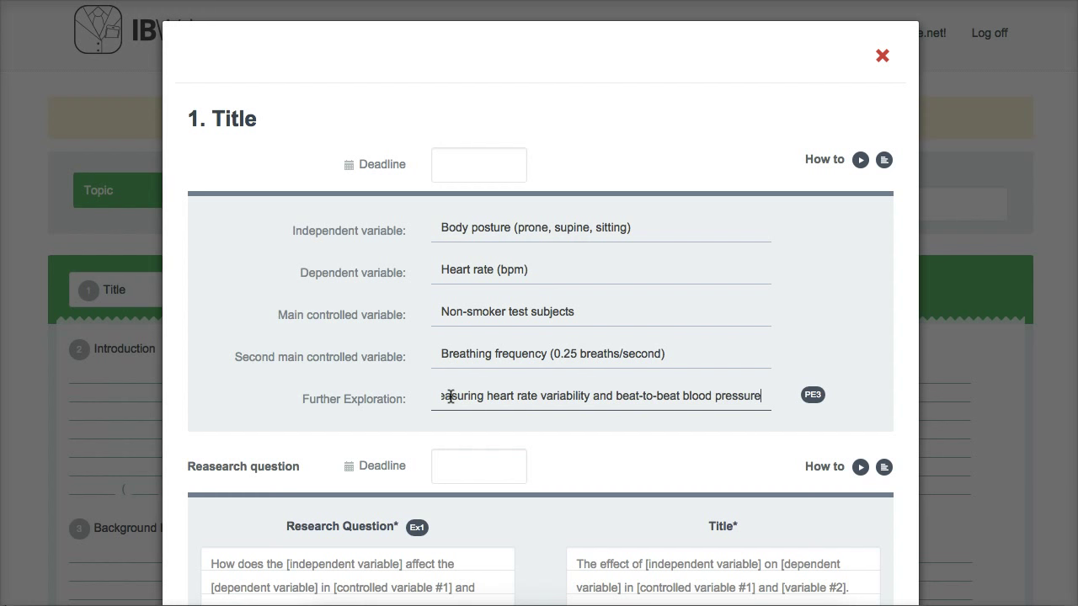
text(as additional dependent)
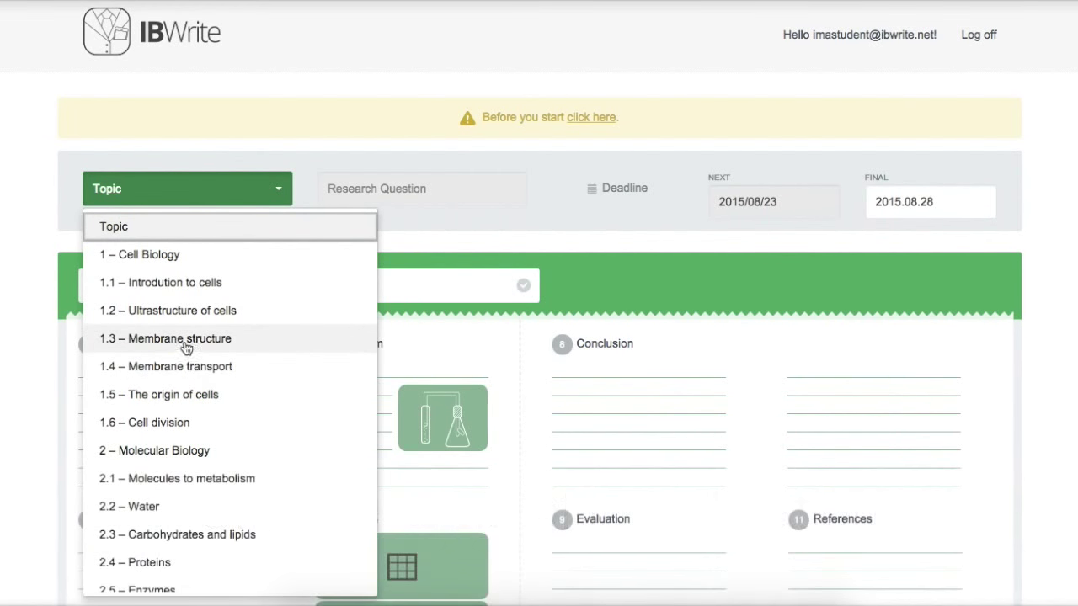
Choose topic 1.3 – Membrane structure and pick the final deadline date in the calendar.
click(165, 339)
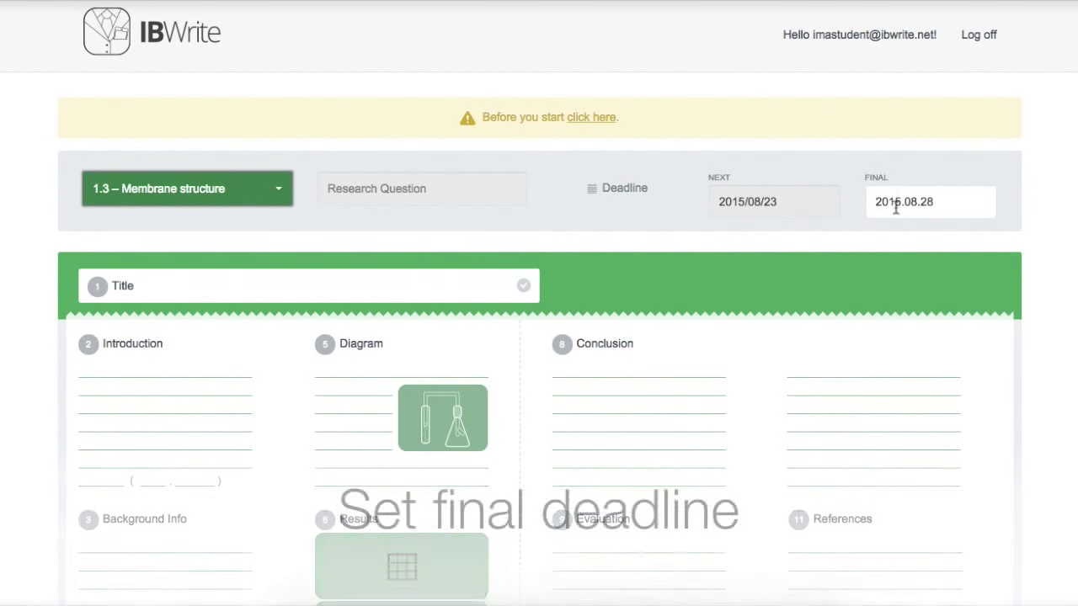
click(930, 202)
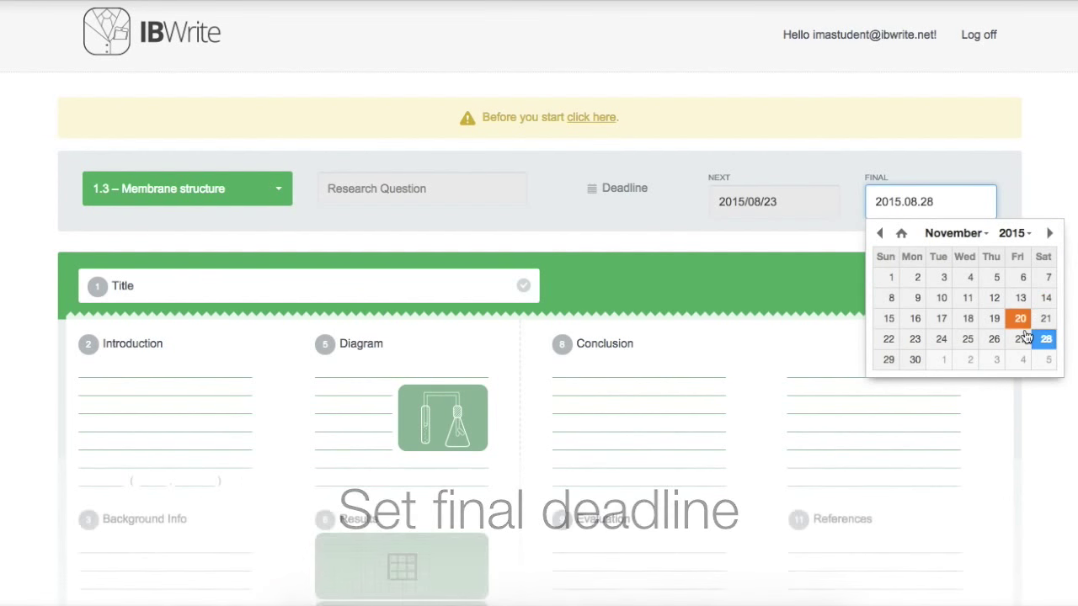
click(122, 286)
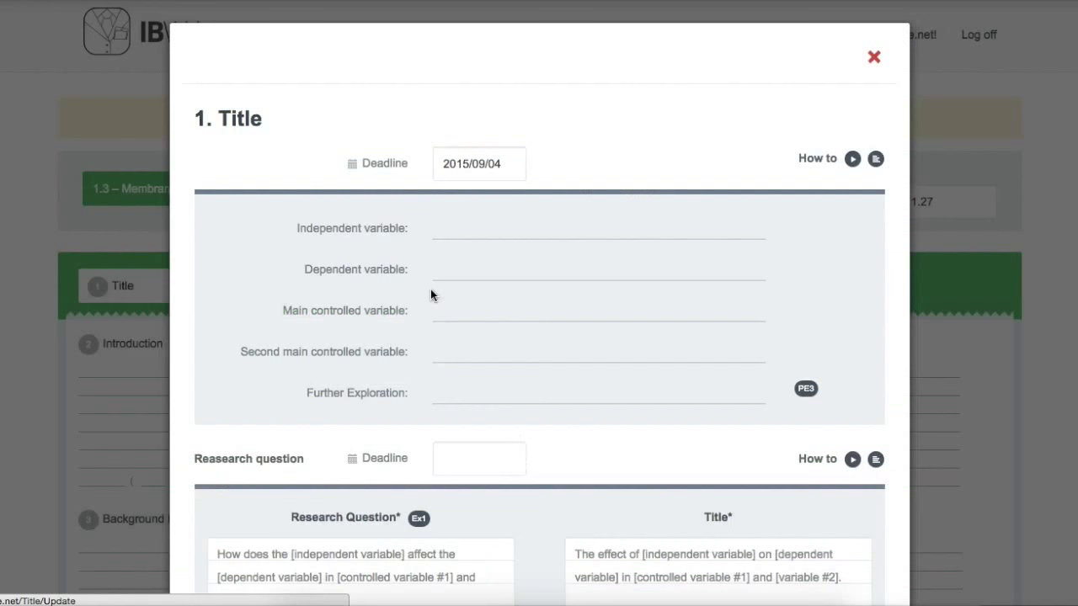
click(478, 163)
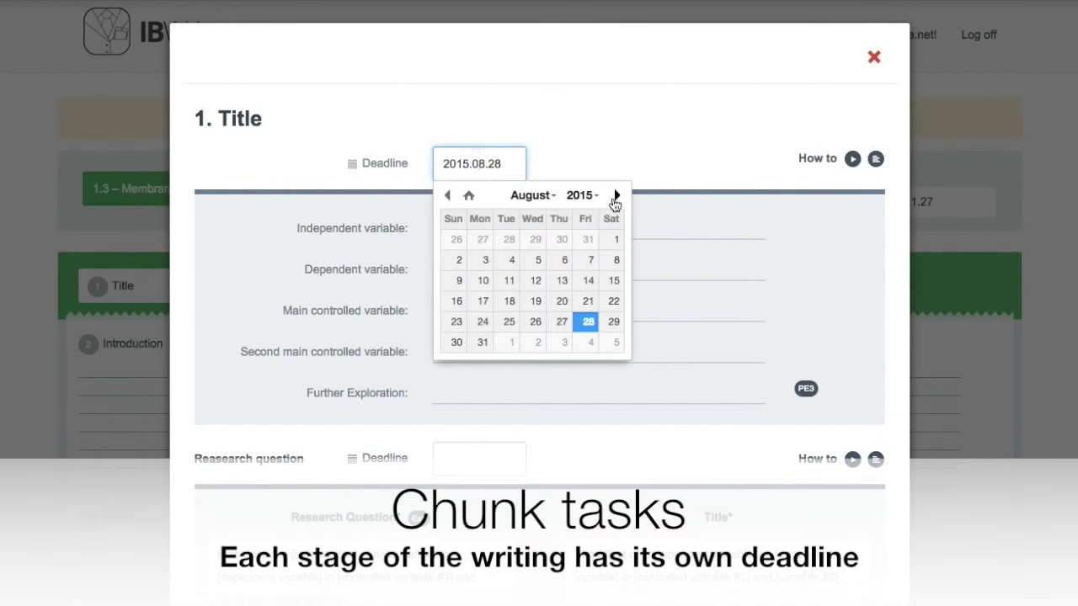